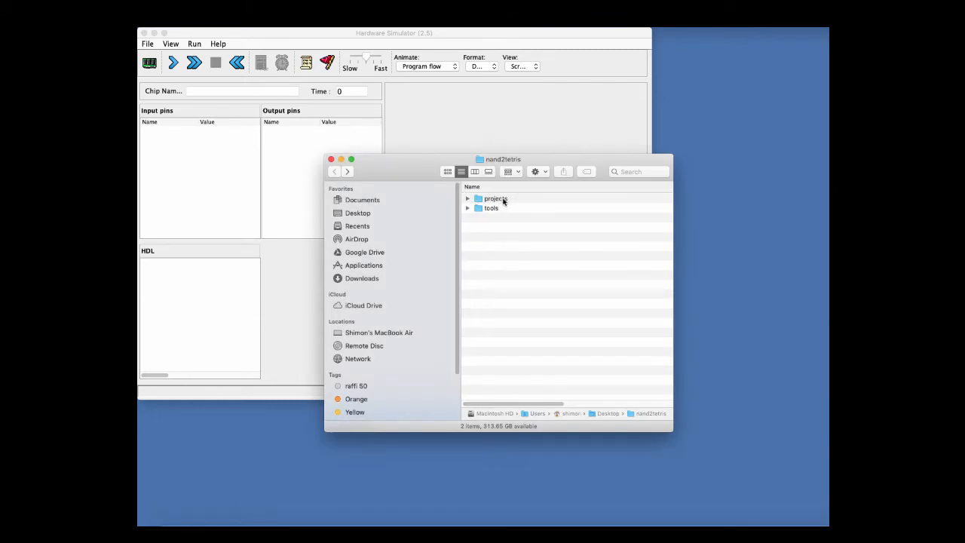
Navigate into projects/01 and open Xor.hdl for editing
double_click(495, 199)
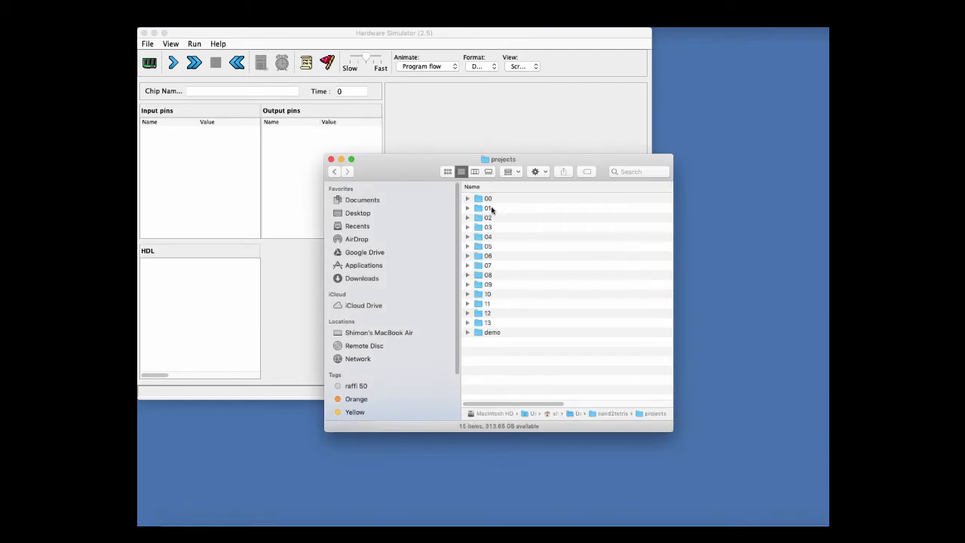
double_click(489, 208)
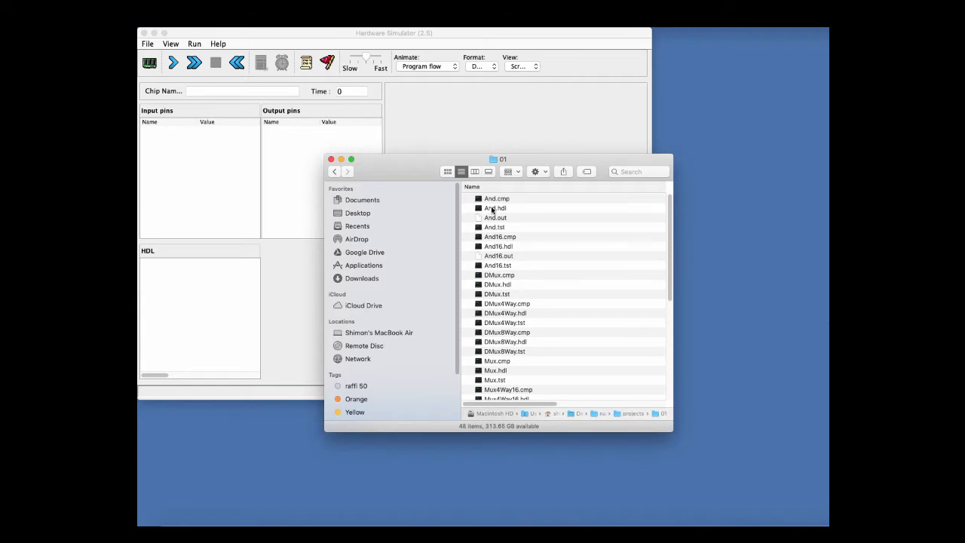
mouse_move(639, 247)
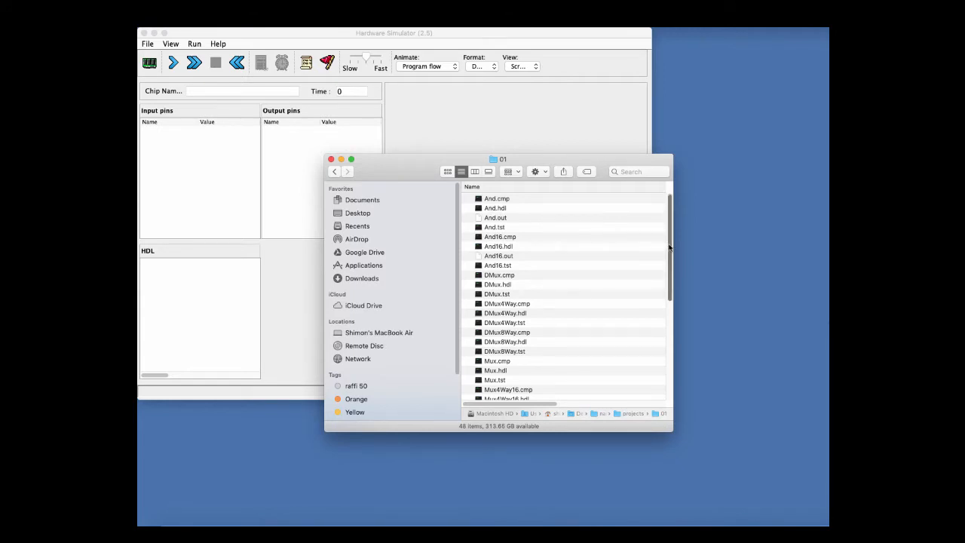
scroll(down, 3)
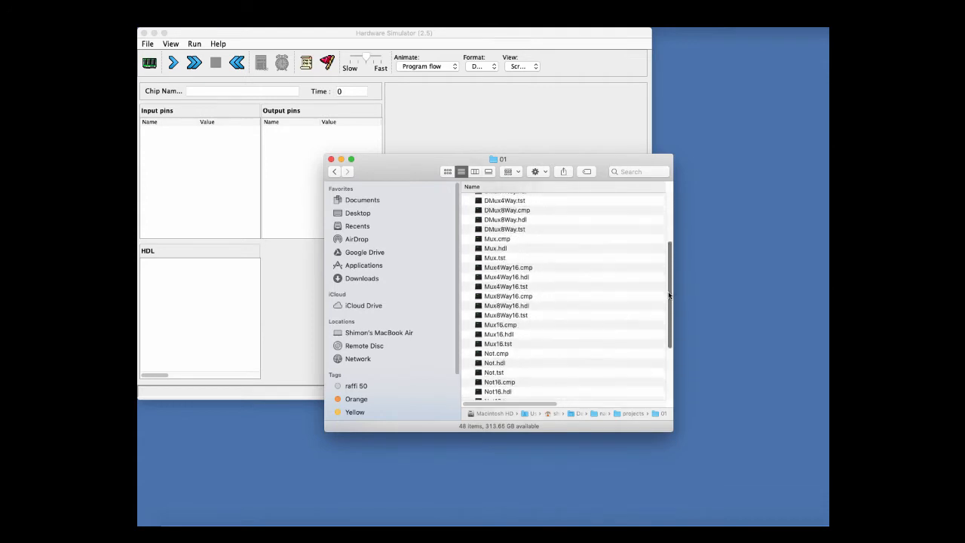
scroll(down, 3)
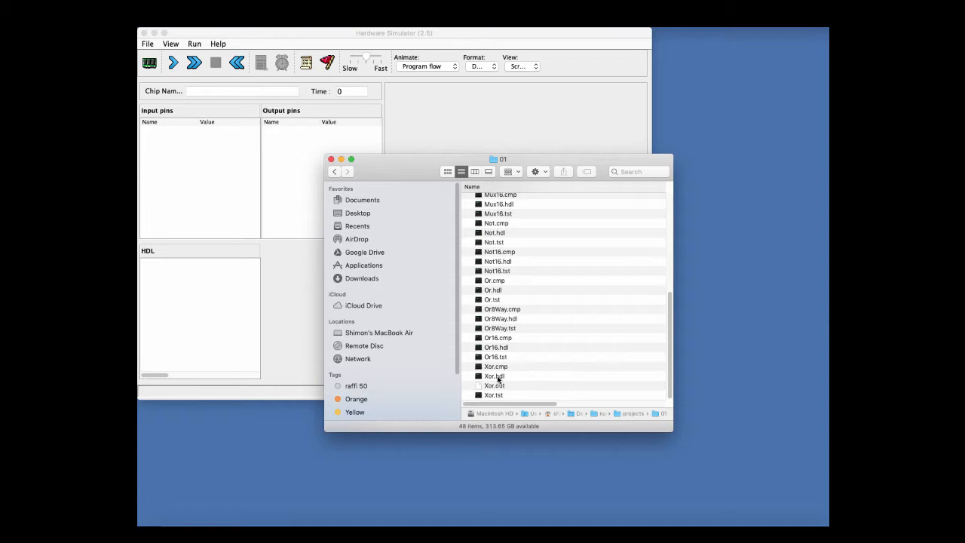
double_click(493, 376)
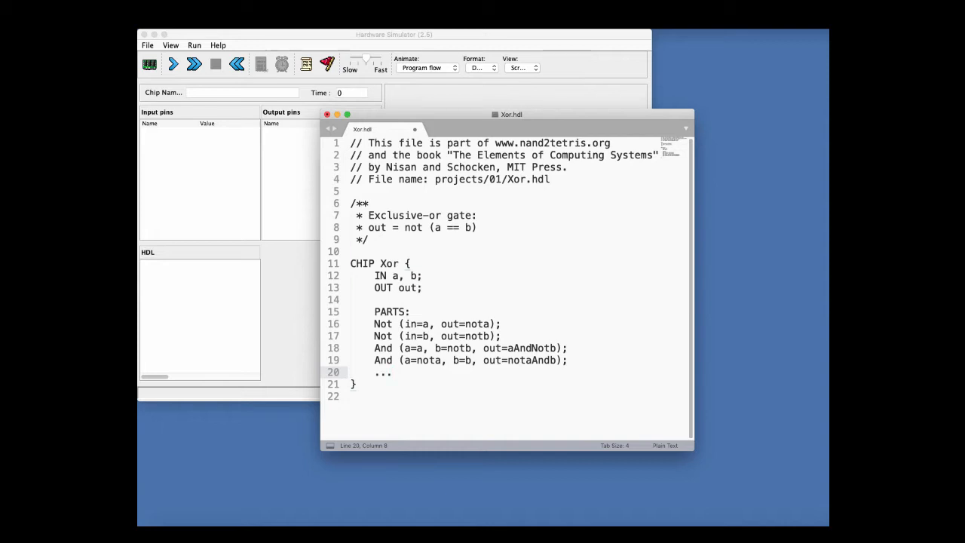
Begin the Or part with a=aAndNotb, copying the wire name from the And part above
text(Or)
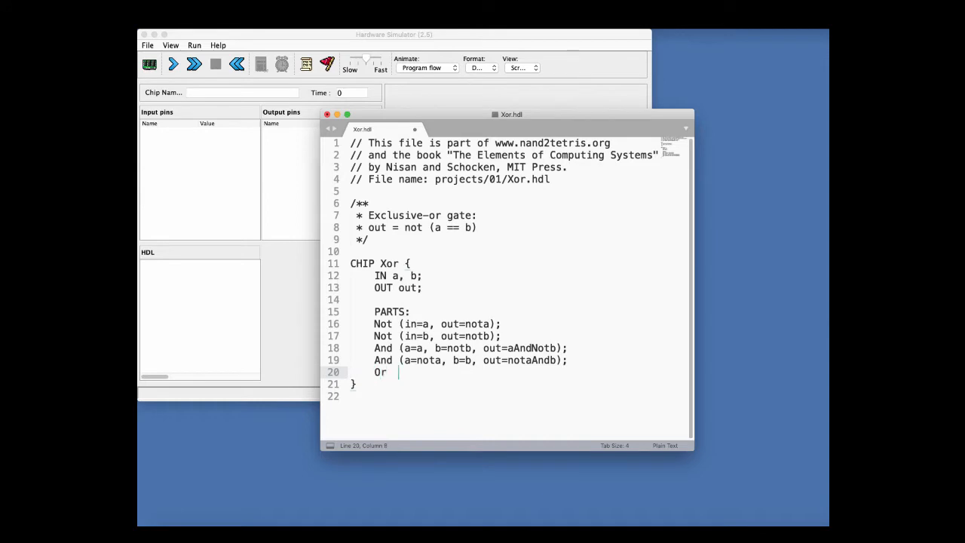
text((a))
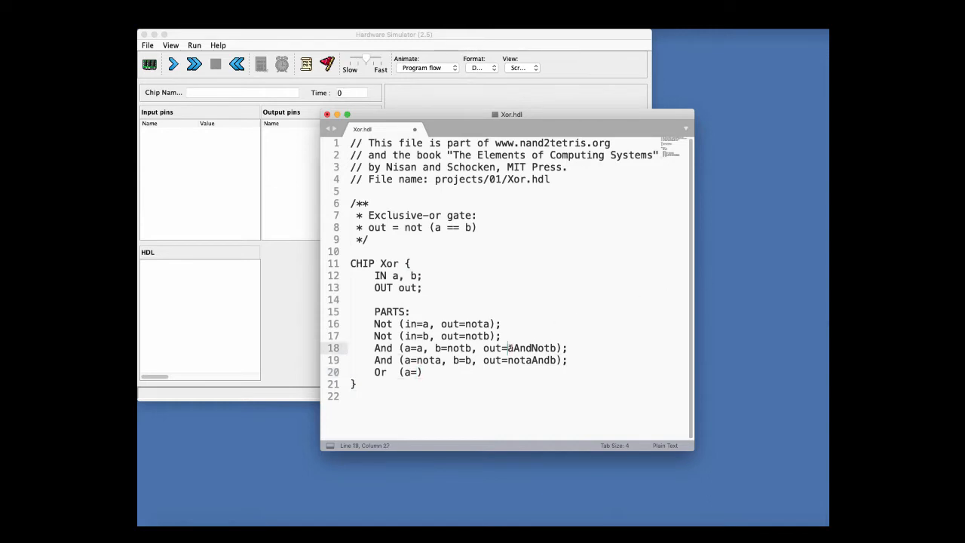
right_click(540, 347)
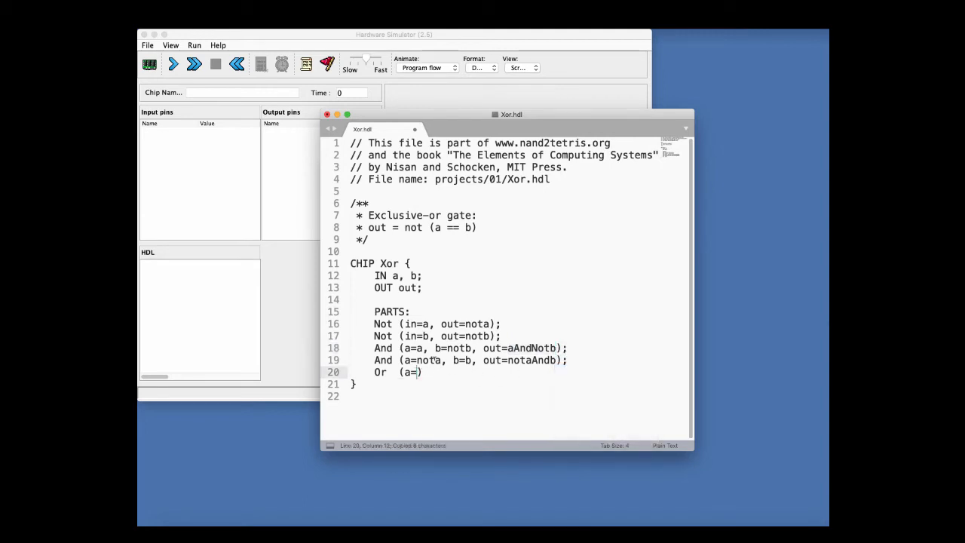
text(aAndNotb, b=)
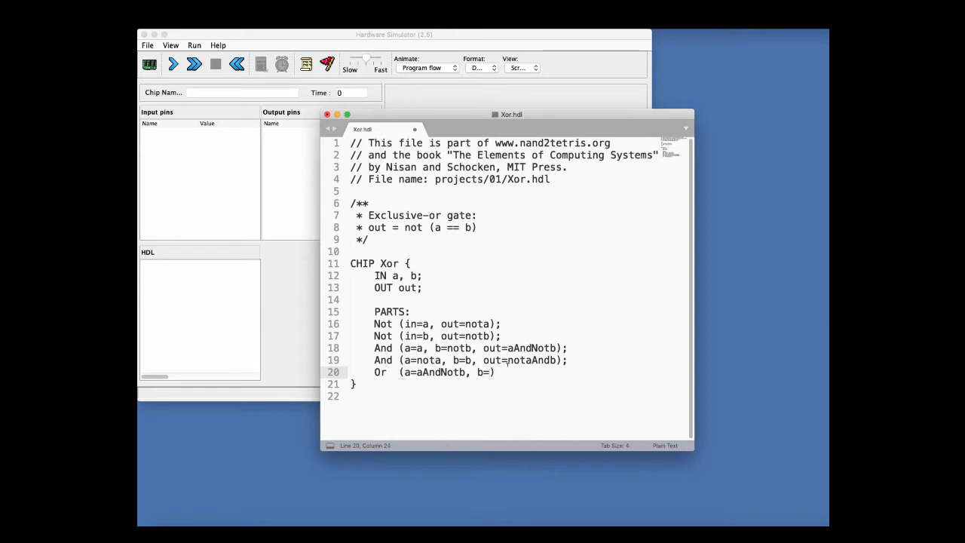
Complete the Or part with b=notaAndb and out=out, then save the Xor chip file
double_click(540, 359)
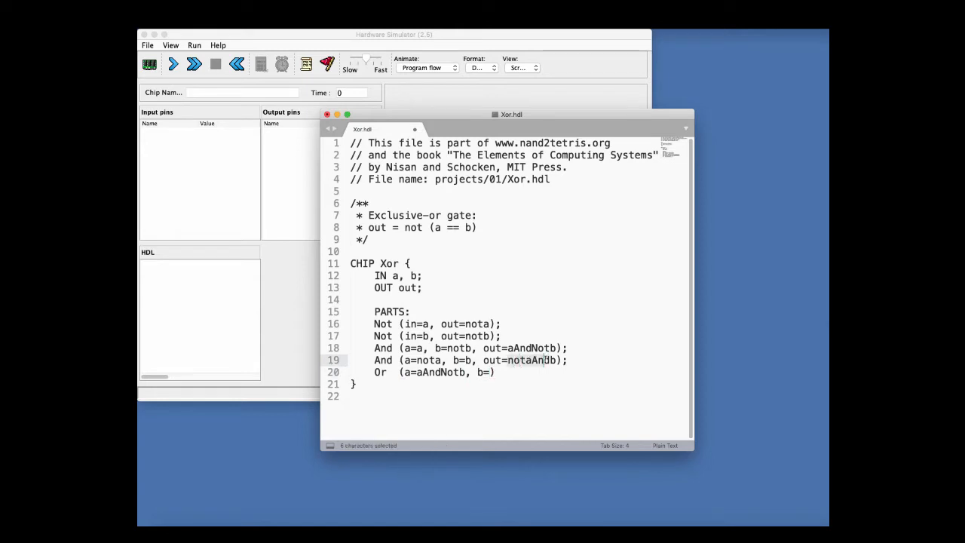
right_click(543, 359)
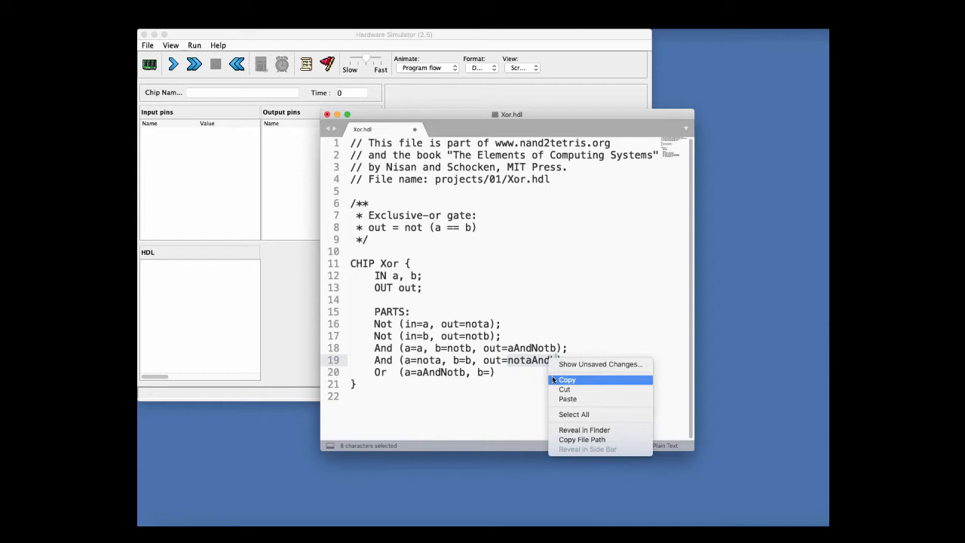
click(567, 381)
text(notaAndb, out =)
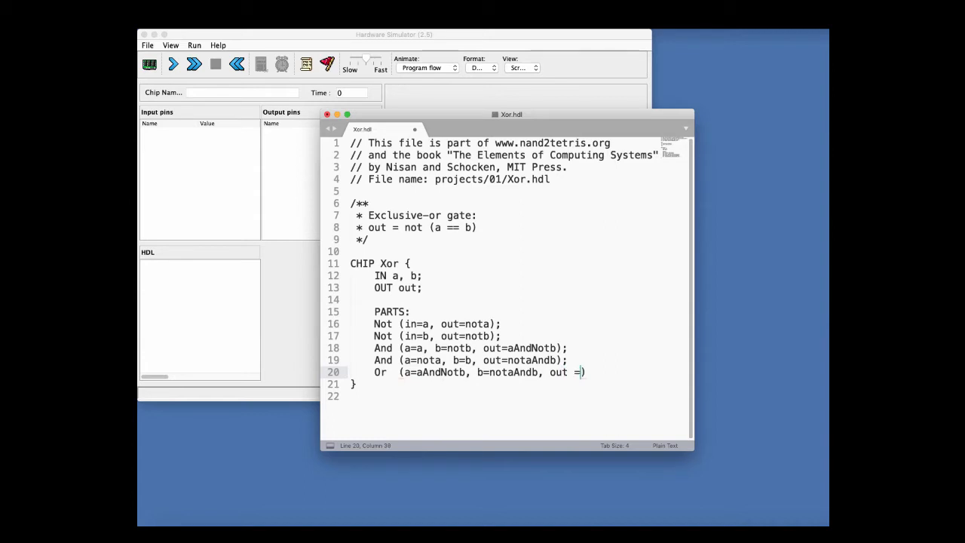
key(Backspace)
text(out)
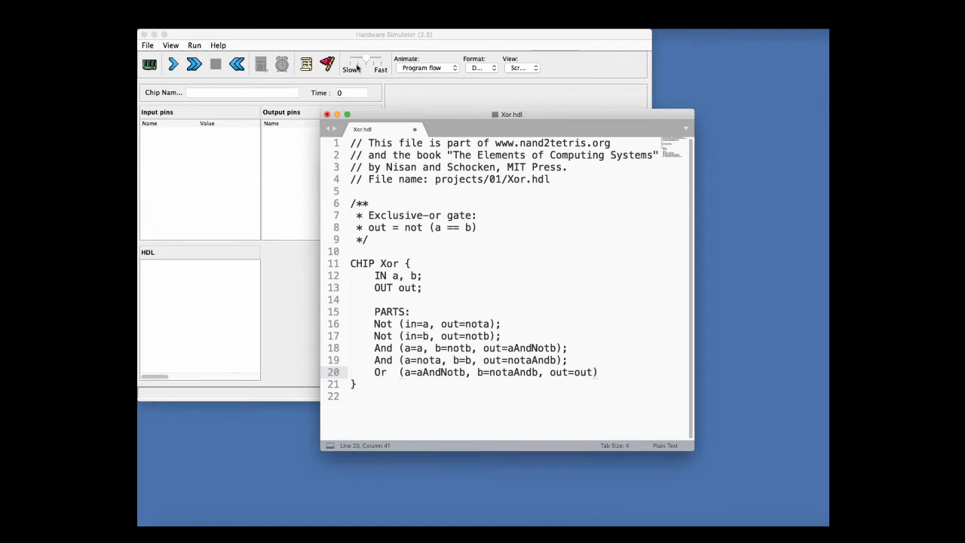
click(148, 45)
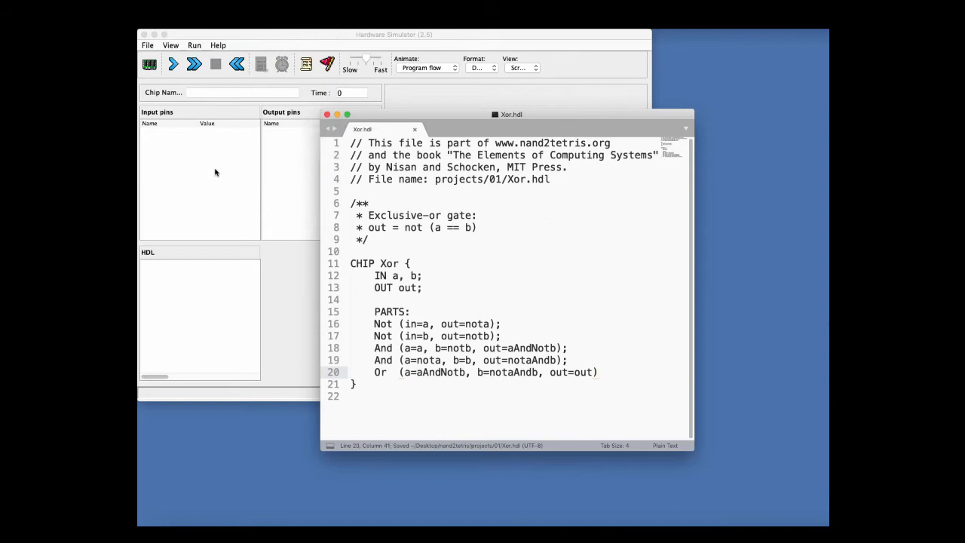
mouse_move(220, 212)
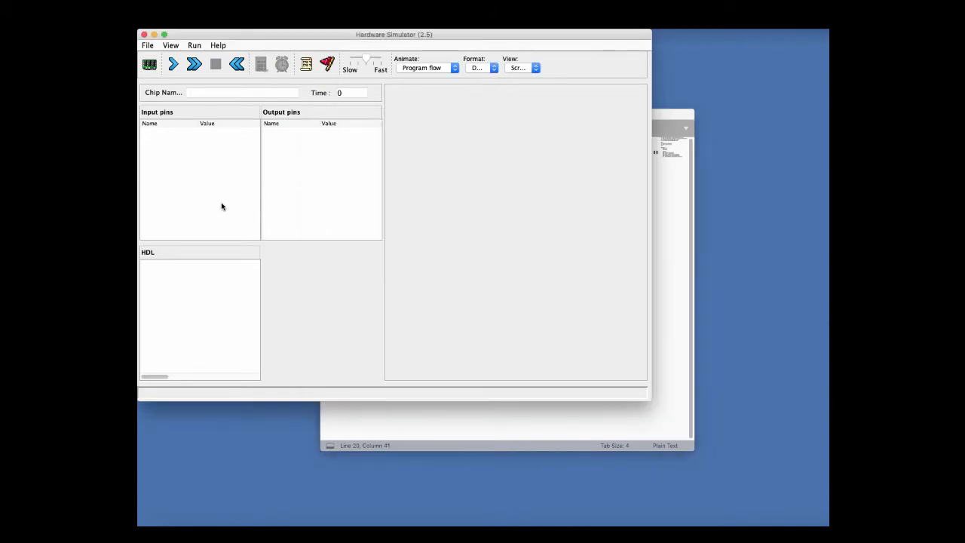
Load Xor.hdl from projects/01 into the simulator, which reports an HDL error
click(148, 63)
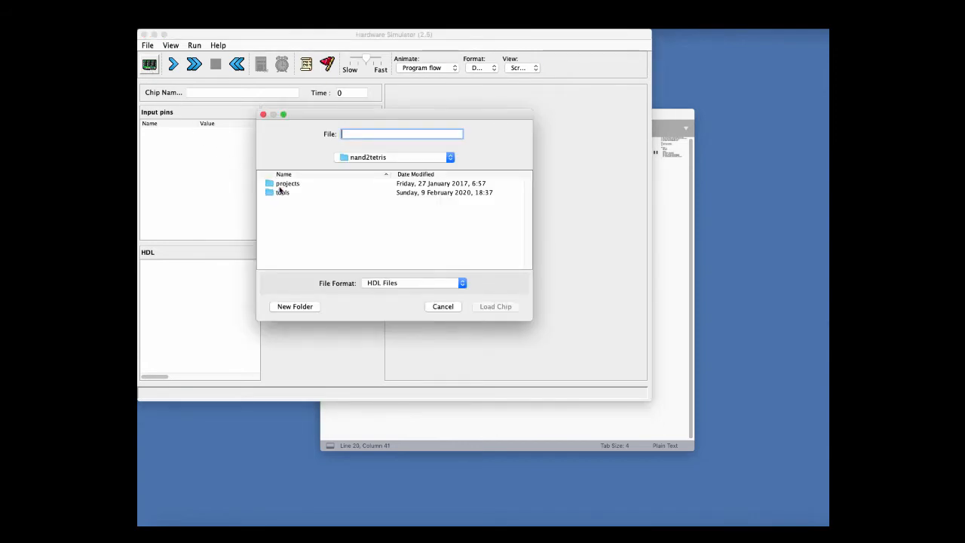
double_click(286, 184)
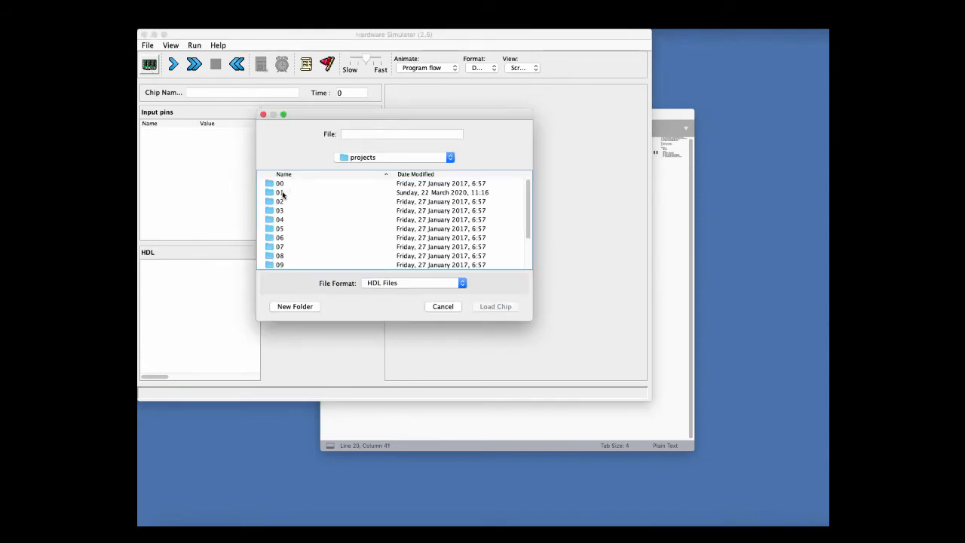
double_click(280, 194)
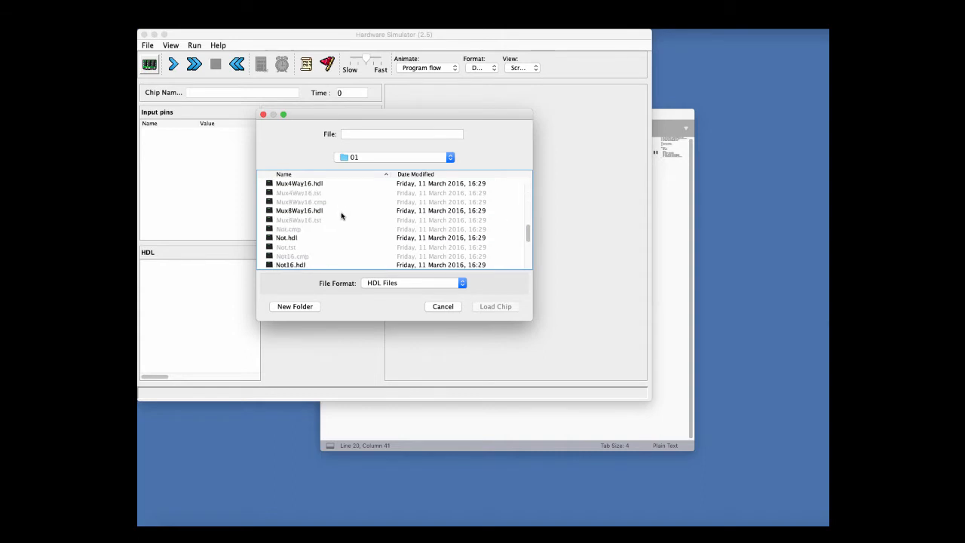
scroll(down, 3)
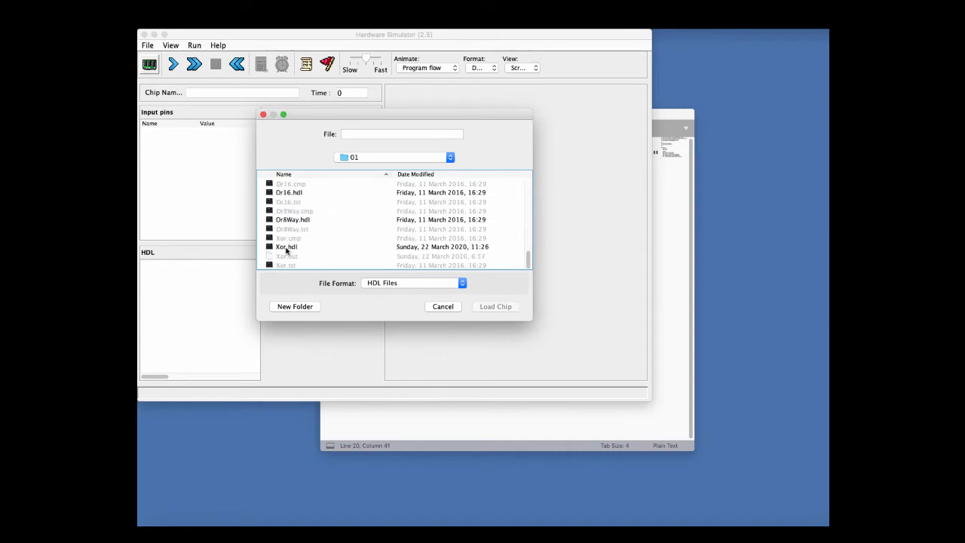
click(288, 248)
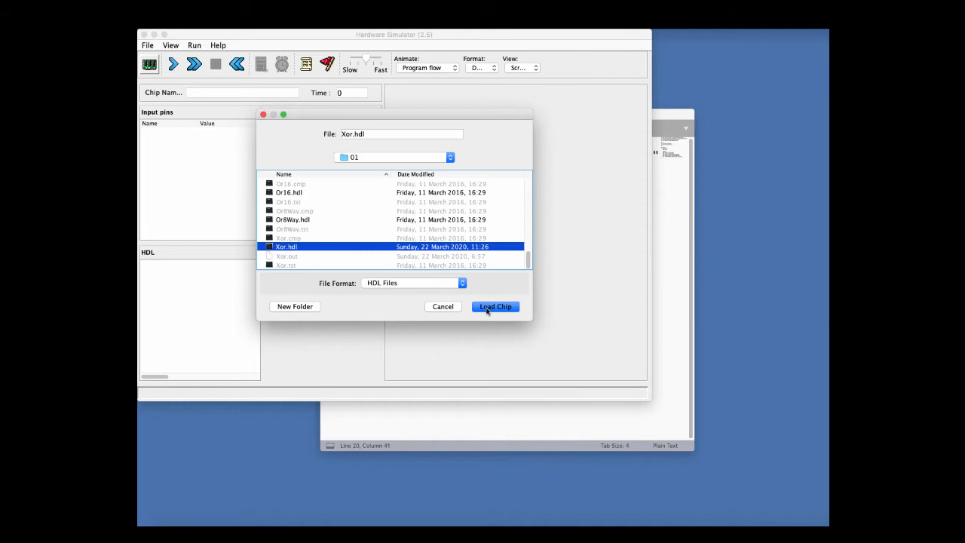
click(495, 307)
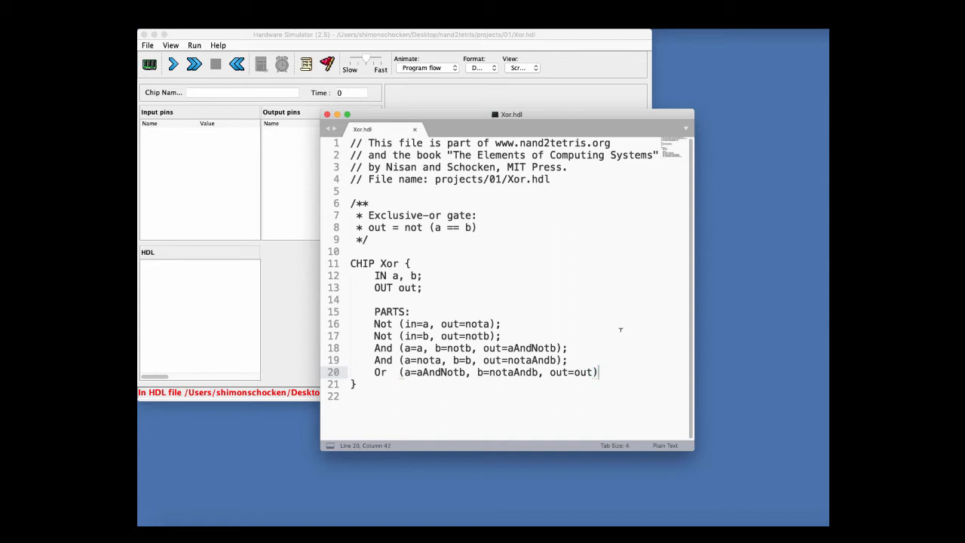
Add the missing semicolon after the Or part, save, and reload Xor.hdl without errors
text(;)
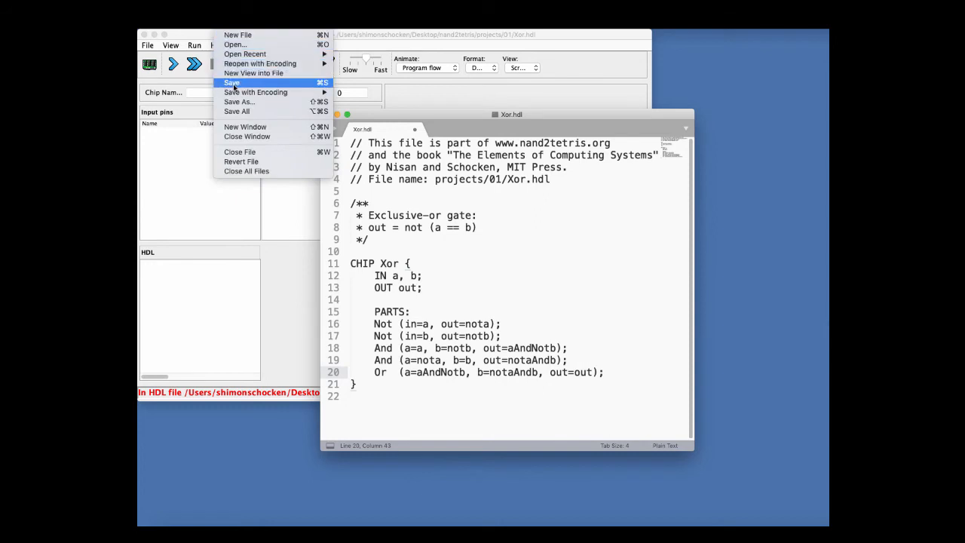
click(233, 82)
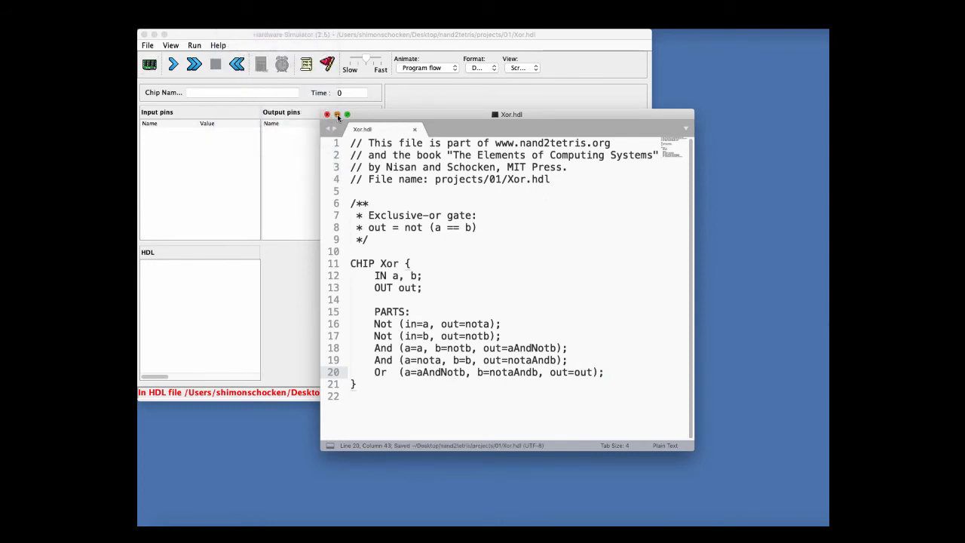
click(148, 64)
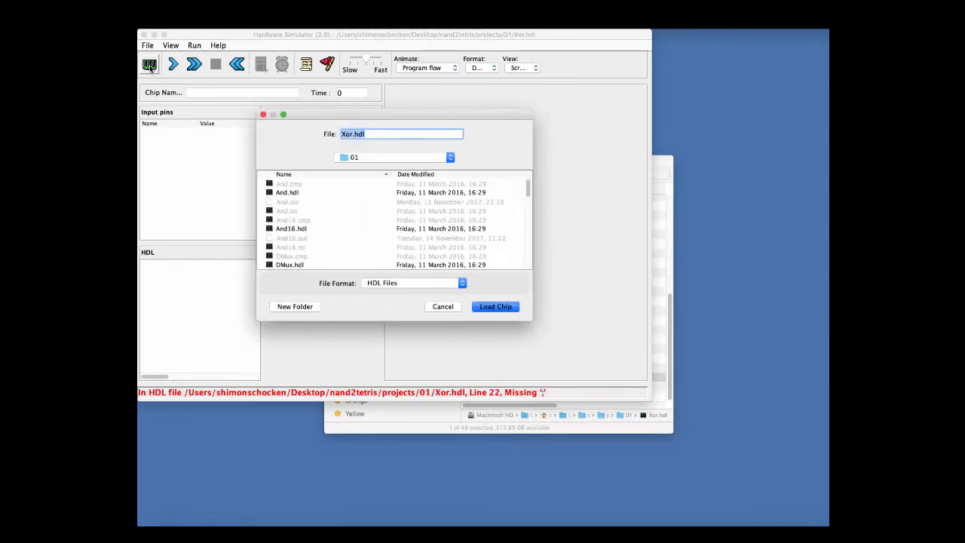
scroll(down, 3)
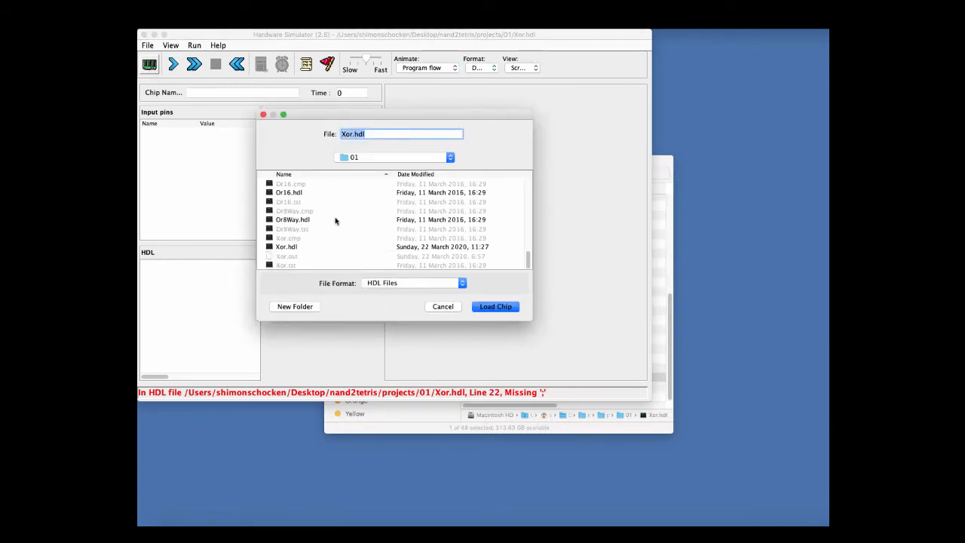
click(494, 306)
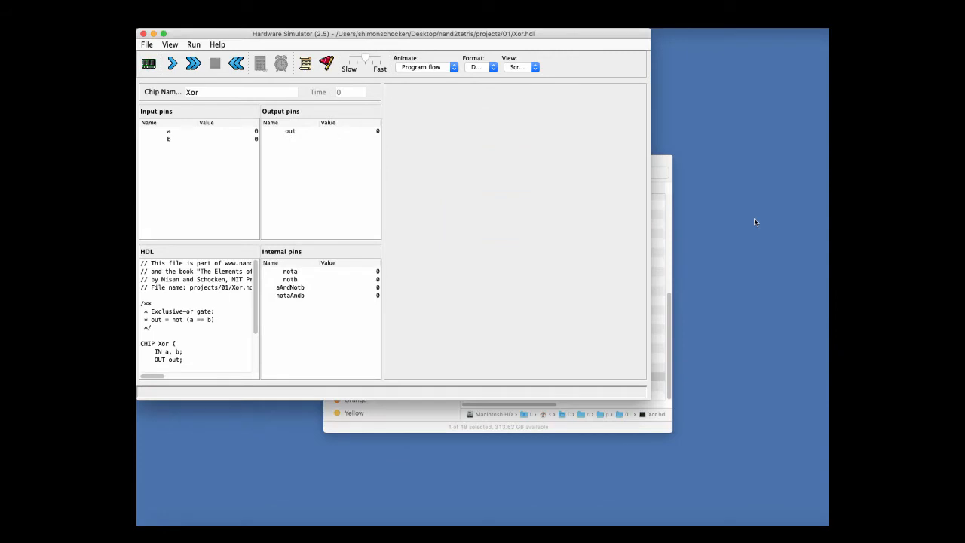
Scroll the HDL panel to the PARTS section and begin editing input pin a's value
scroll(down, 3)
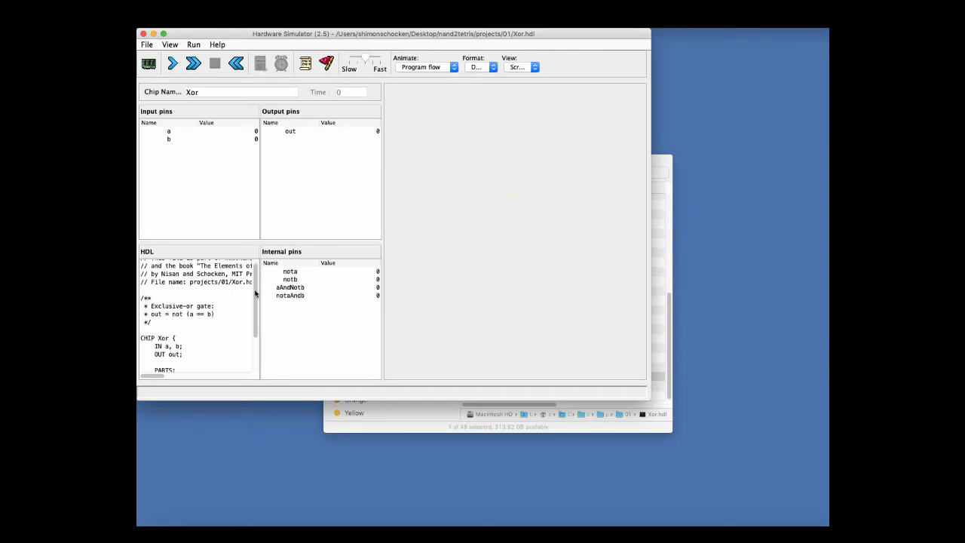
scroll(down, 3)
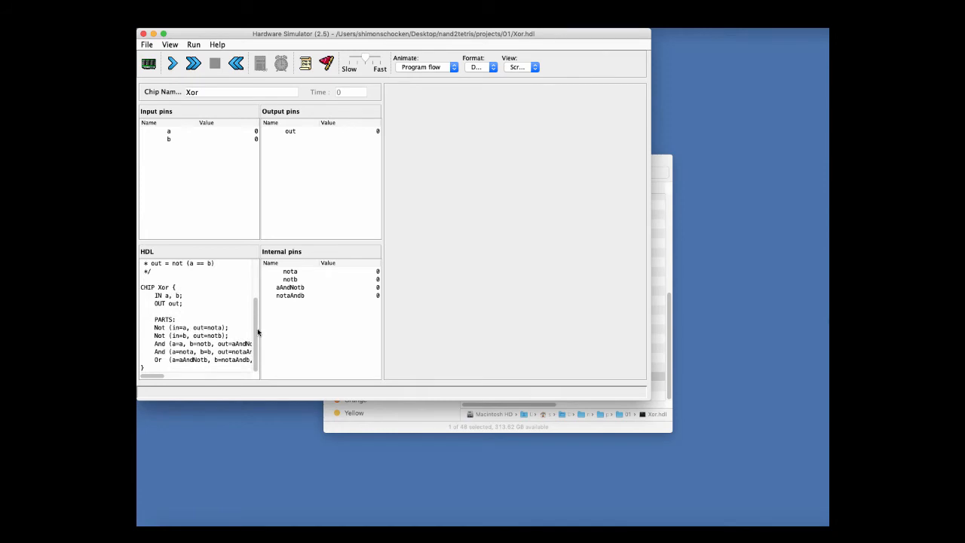
mouse_move(226, 187)
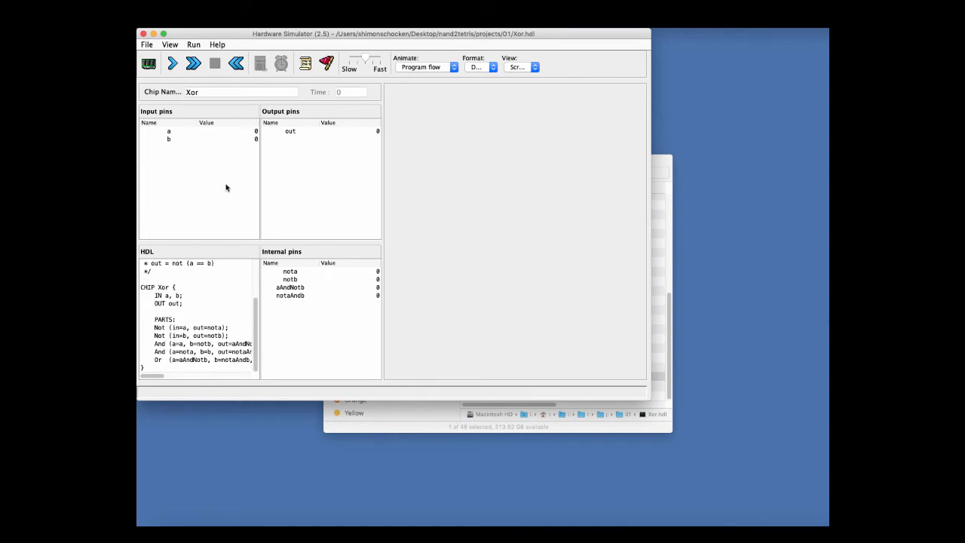
mouse_move(223, 178)
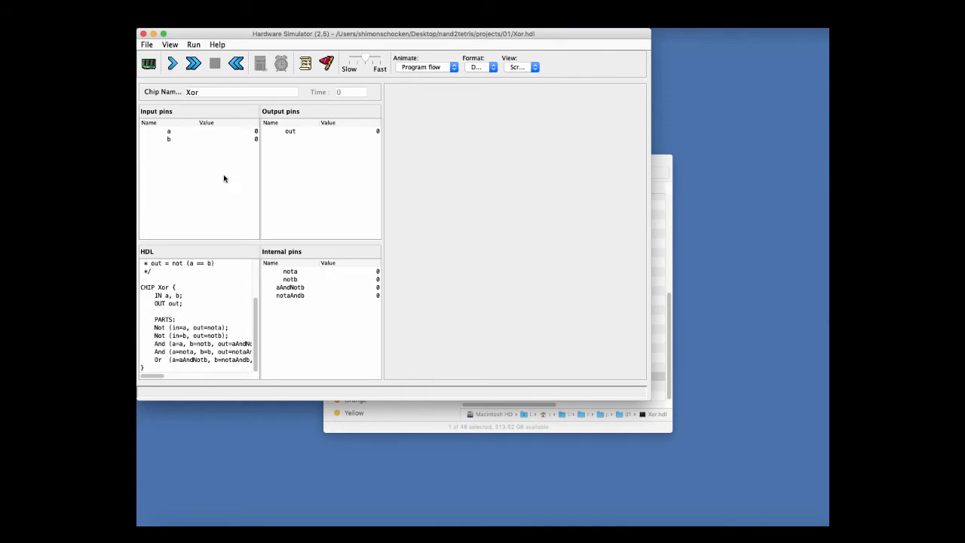
mouse_move(223, 135)
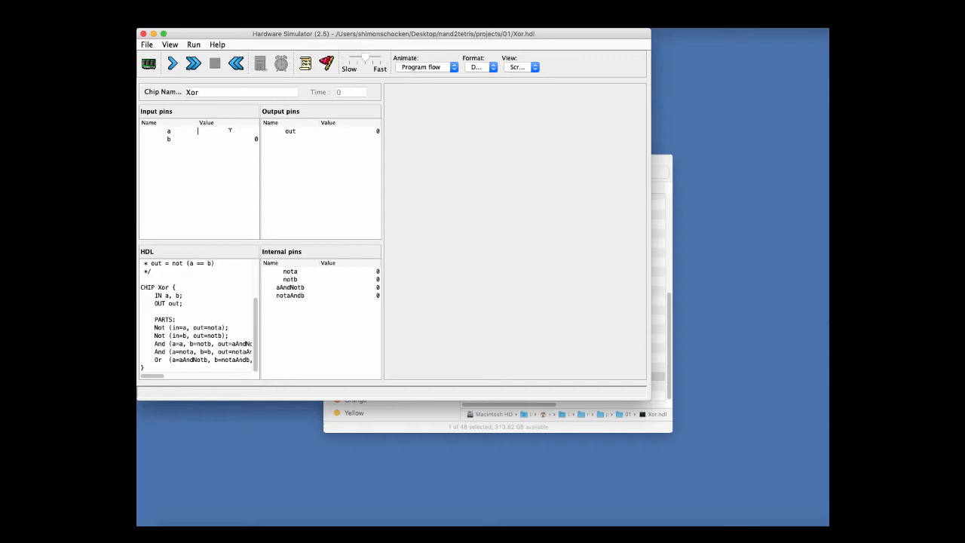
click(226, 131)
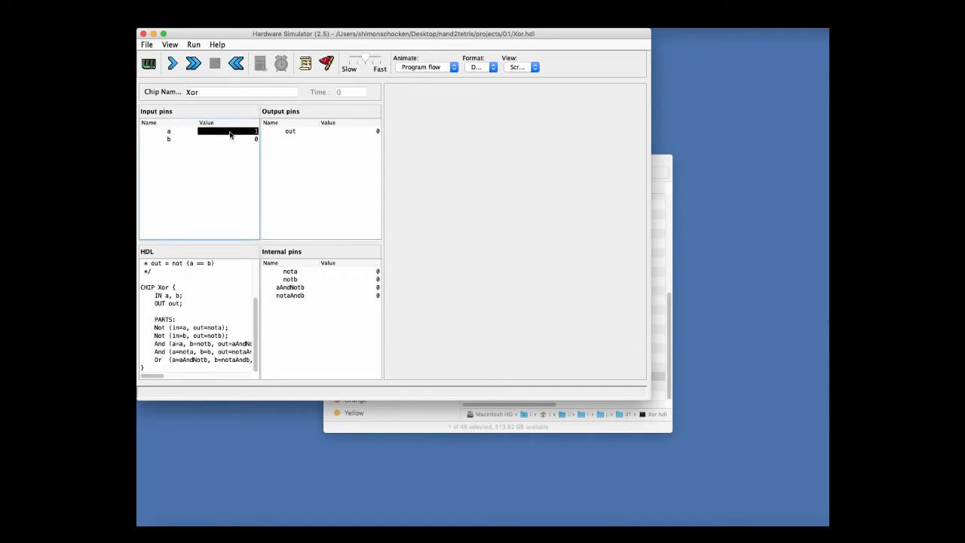
mouse_move(254, 76)
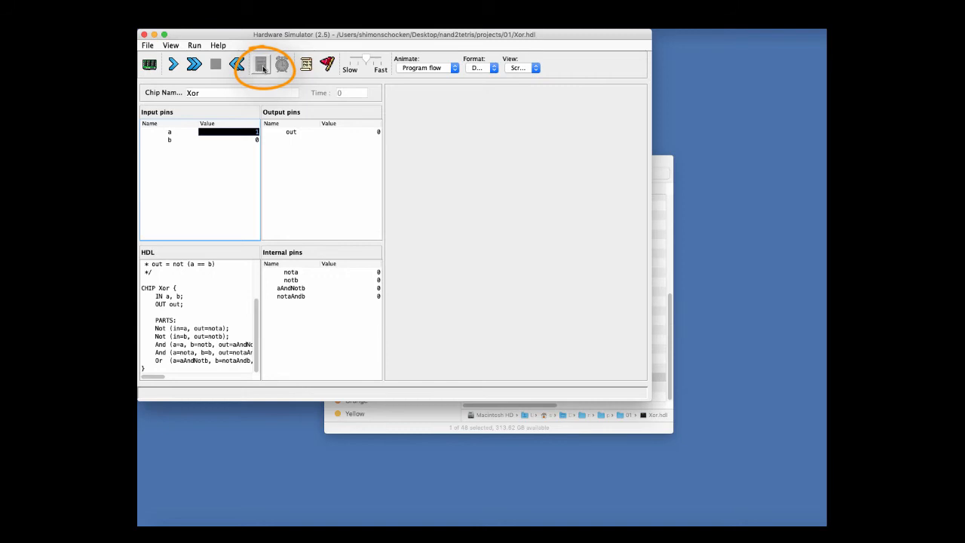
mouse_move(259, 63)
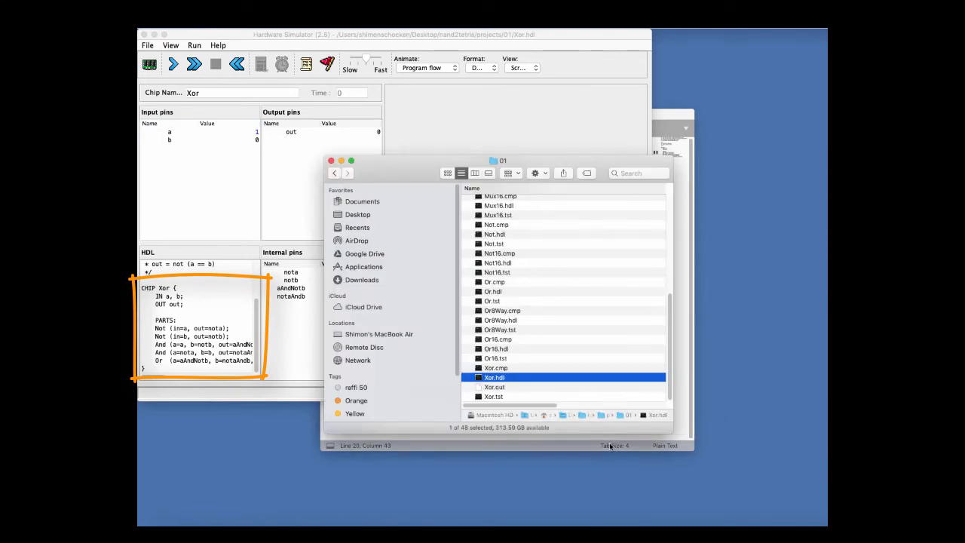
mouse_move(594, 343)
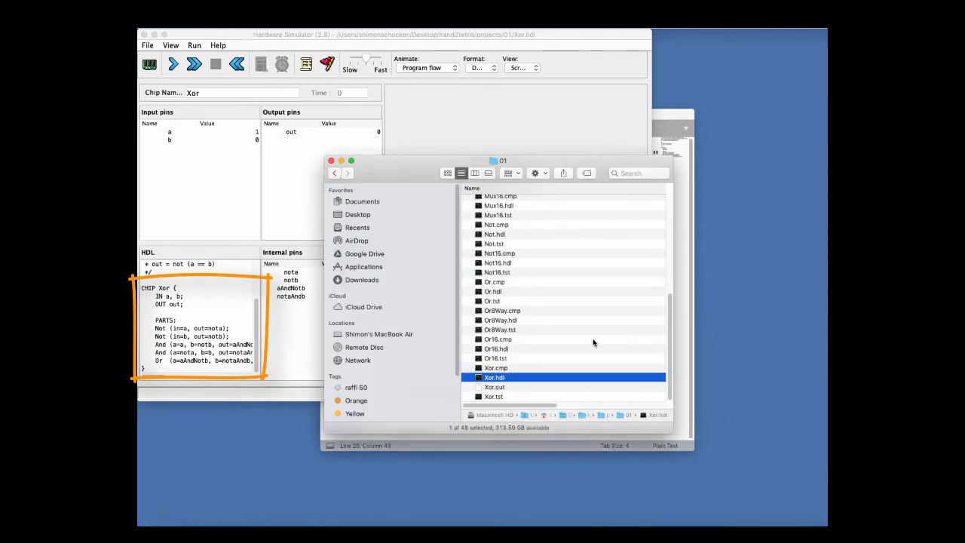
mouse_move(545, 266)
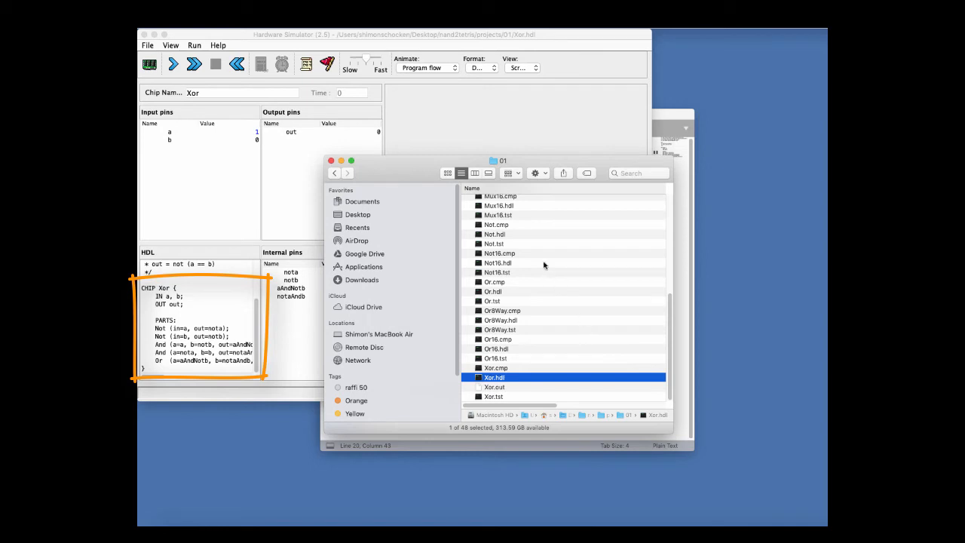
double_click(495, 377)
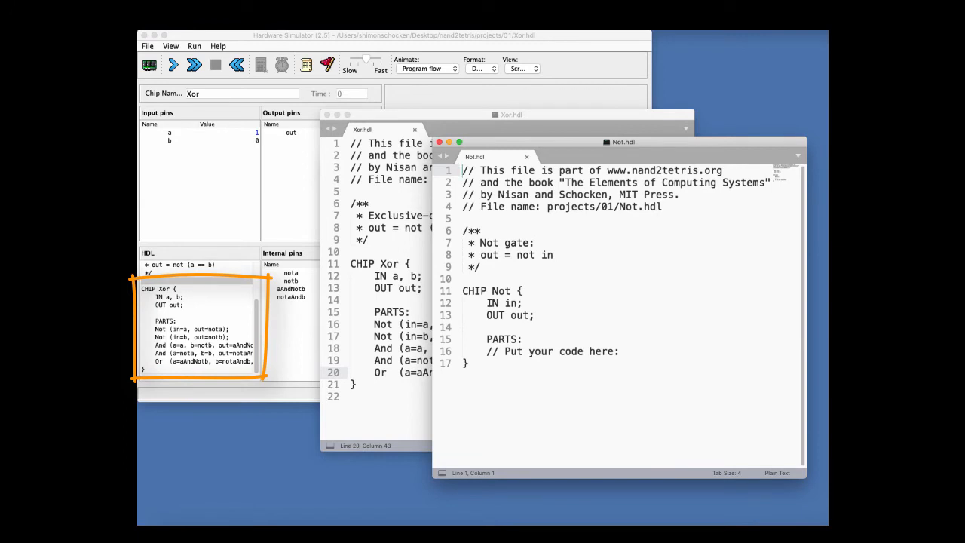
mouse_move(688, 99)
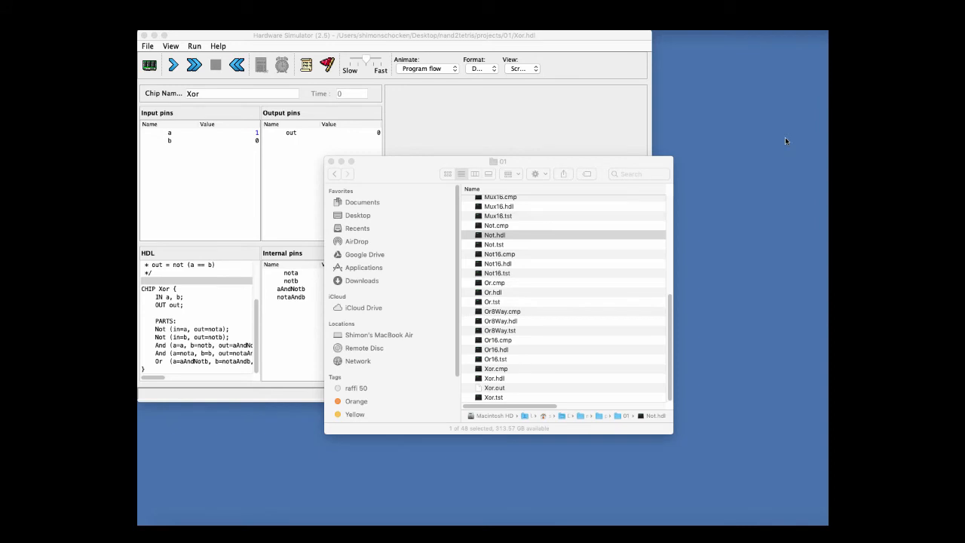
click(495, 232)
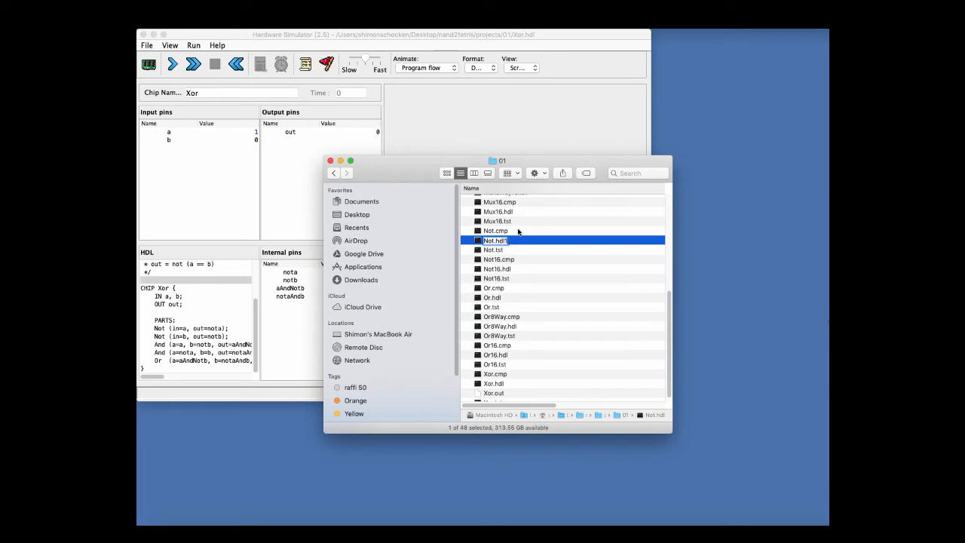
mouse_move(494, 222)
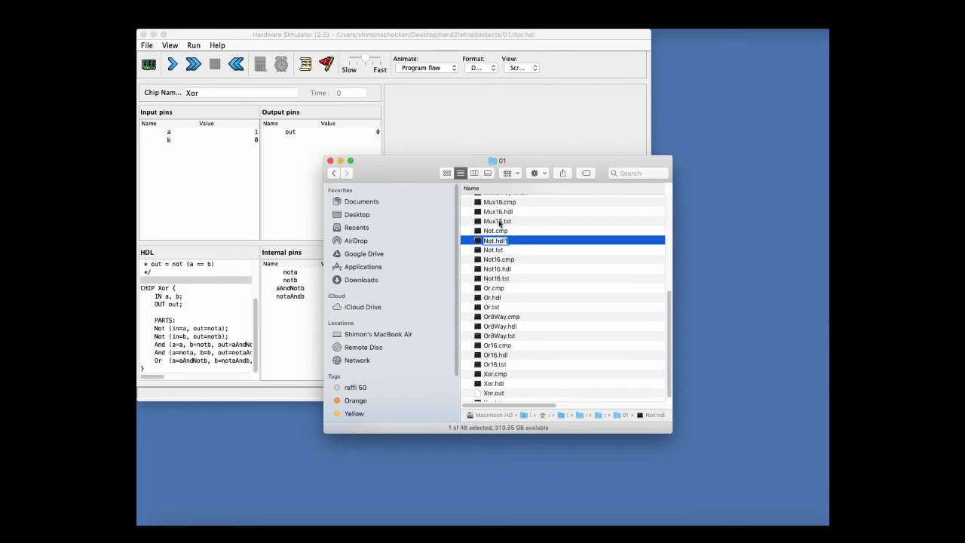
click(496, 221)
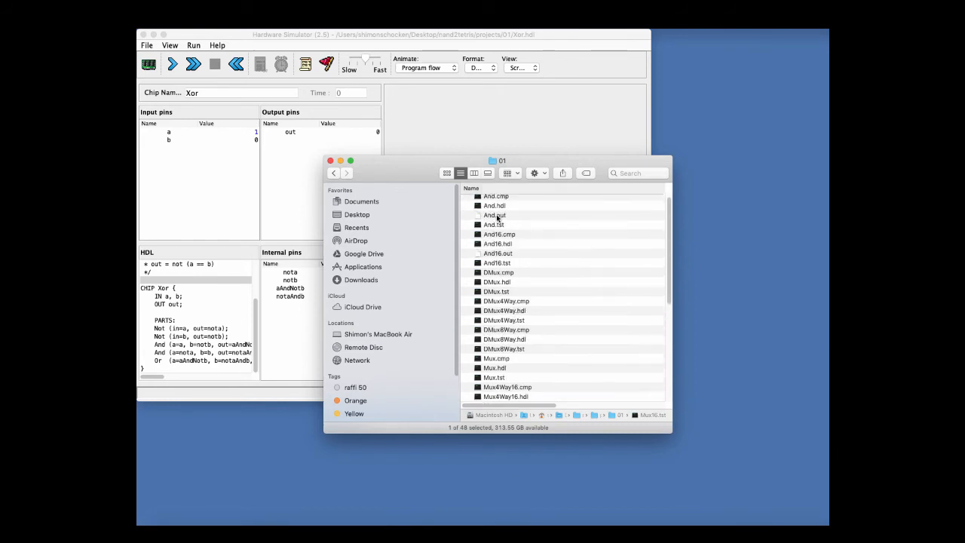
click(495, 208)
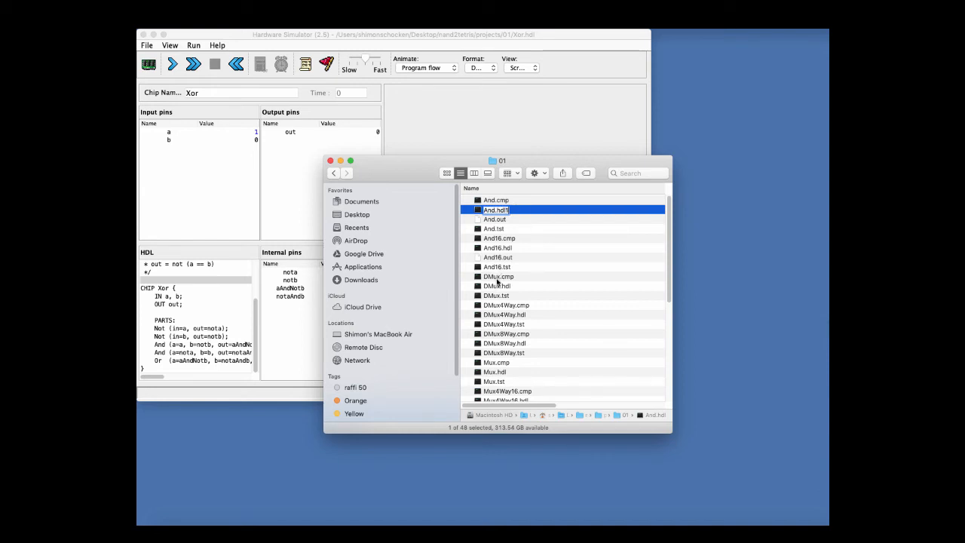
scroll(down, 3)
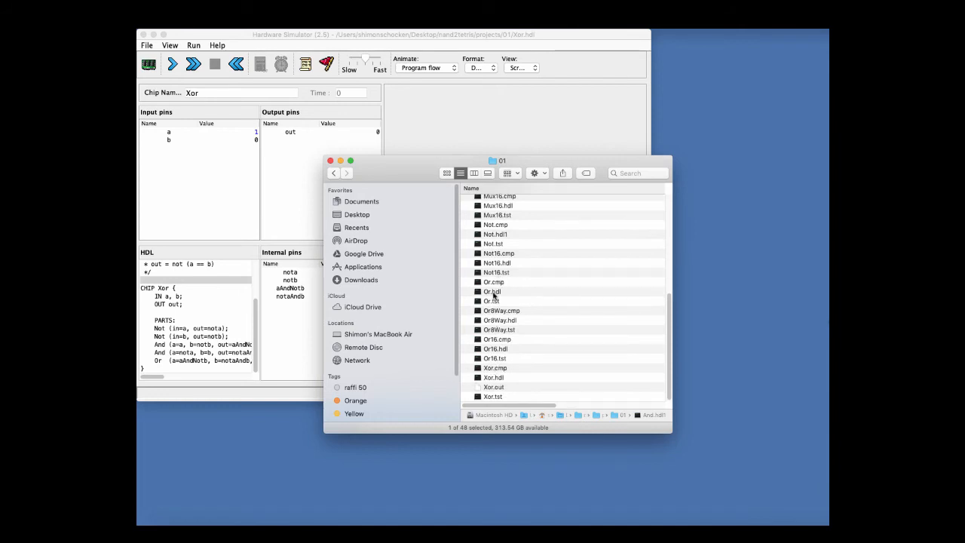
click(492, 291)
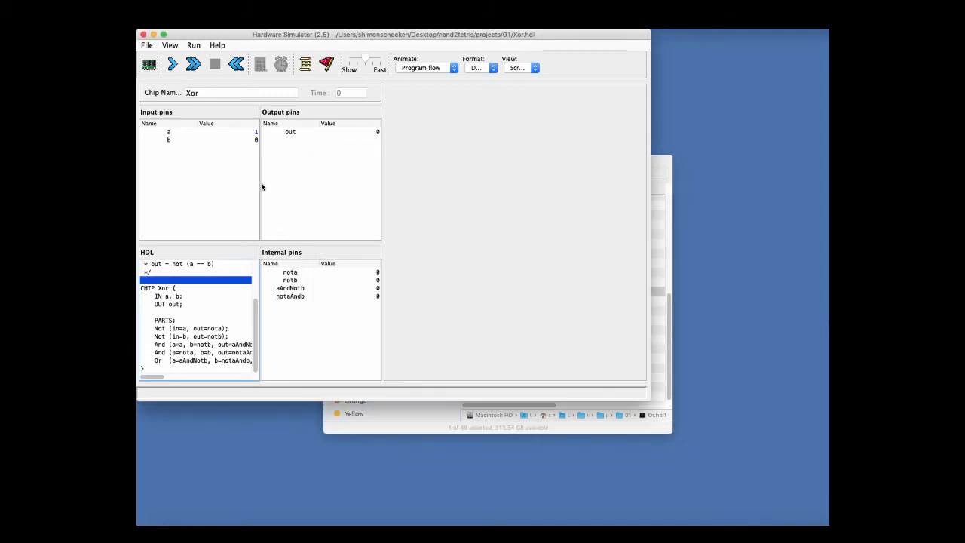
Reload Xor.hdl from folder 01 so all pins reset to 0
click(147, 63)
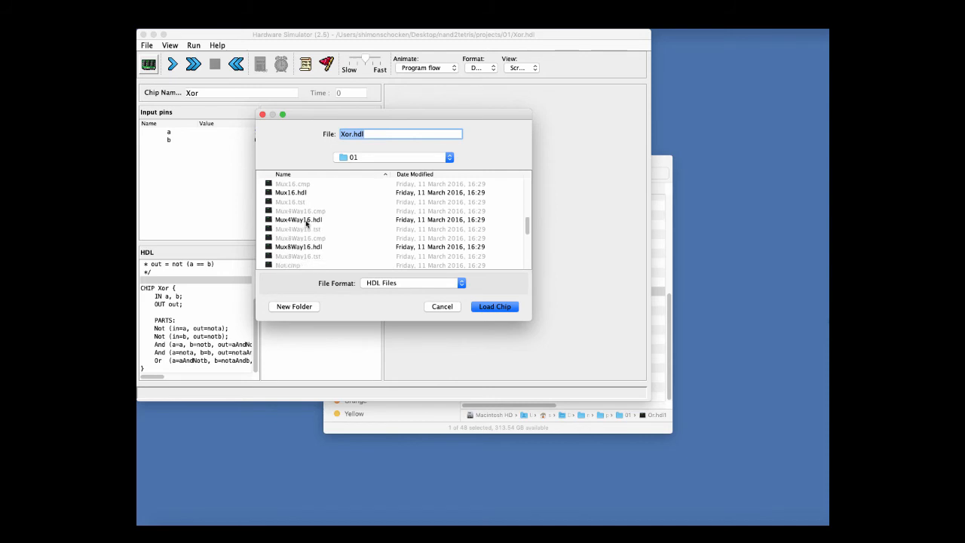
scroll(down, 3)
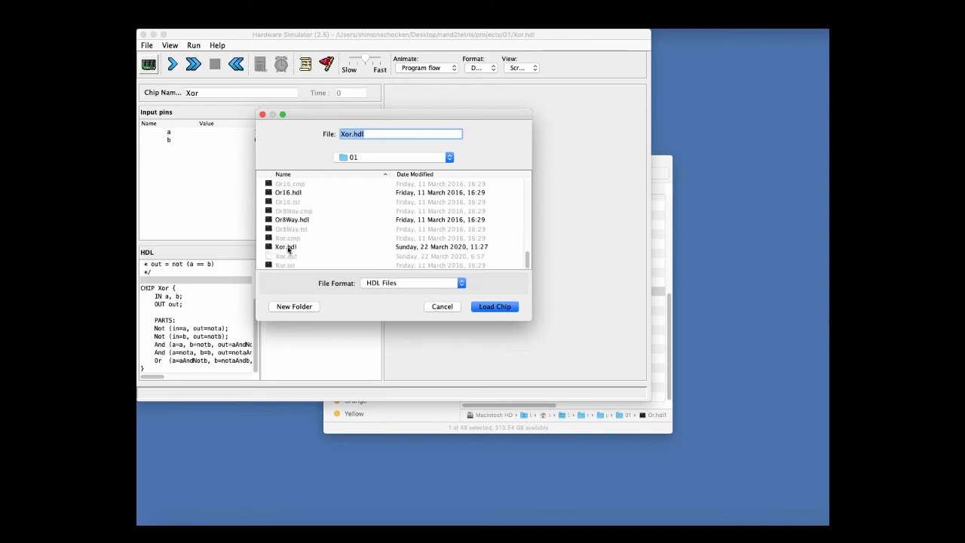
click(495, 307)
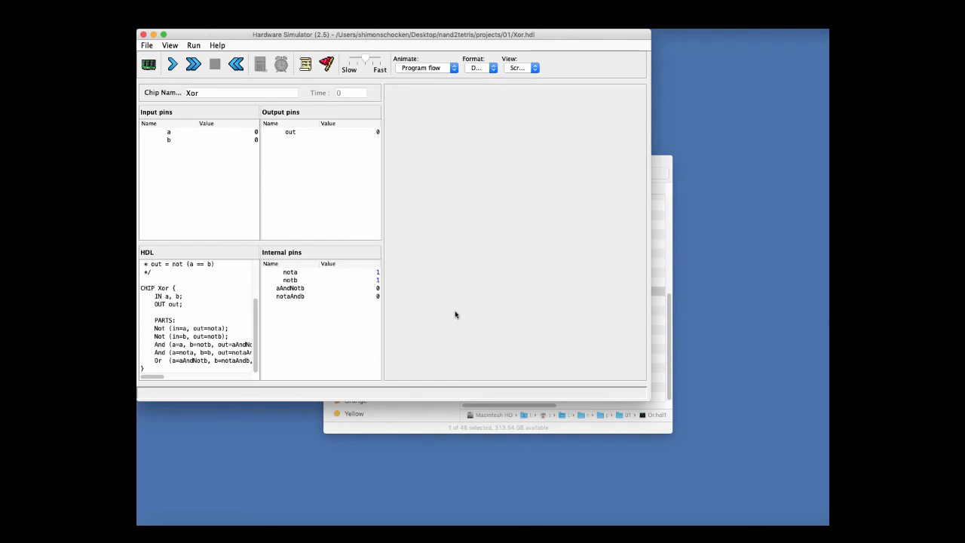
mouse_move(446, 311)
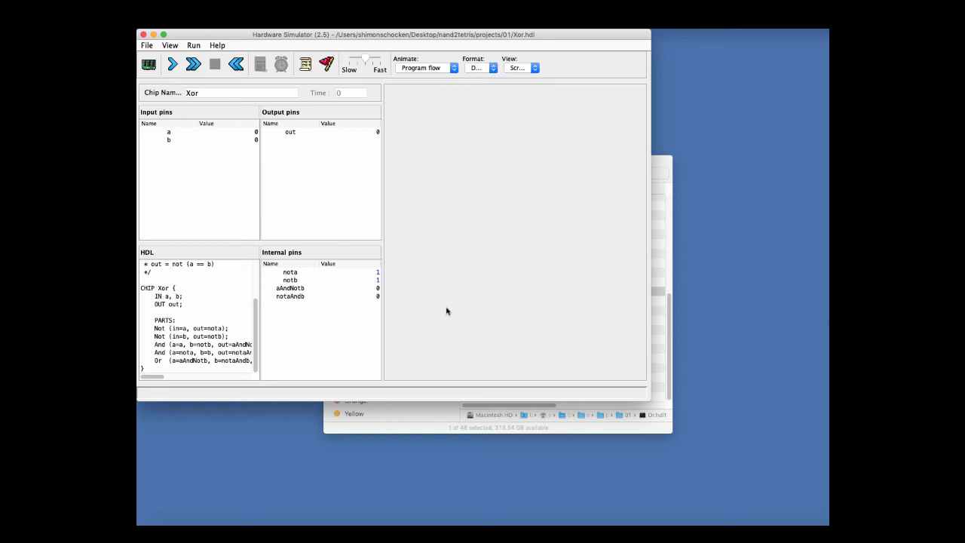
mouse_move(214, 136)
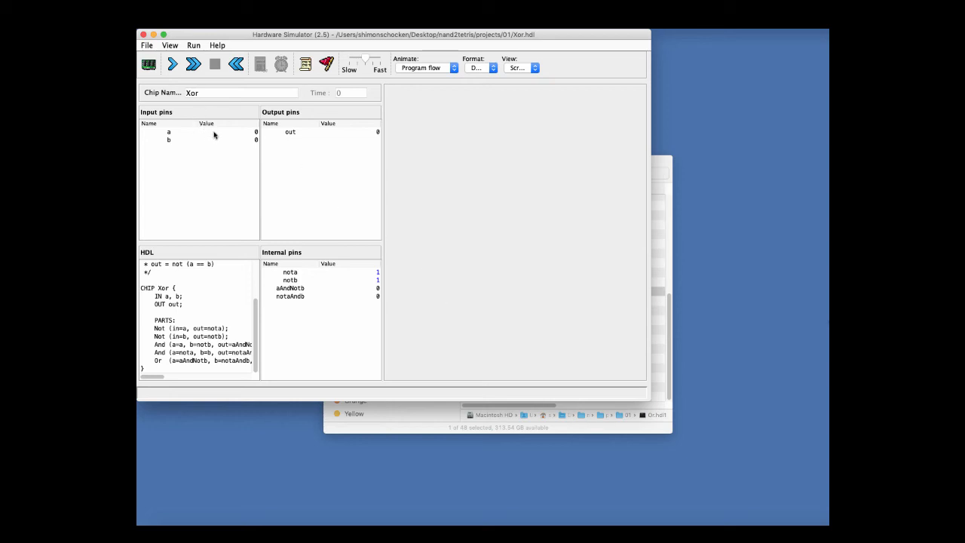
Set input a to 1 and evaluate the Xor chip, giving out=1 with b=0
click(226, 133)
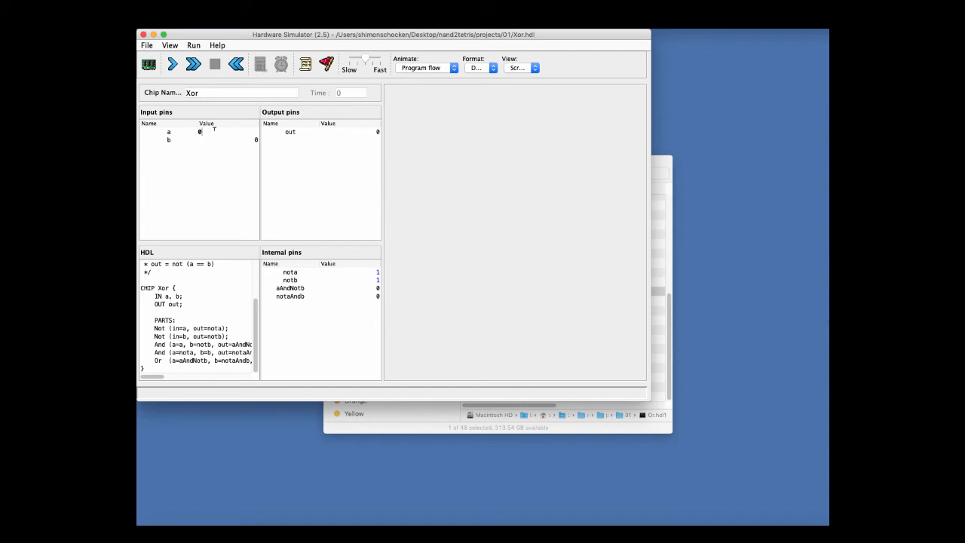
click(226, 131)
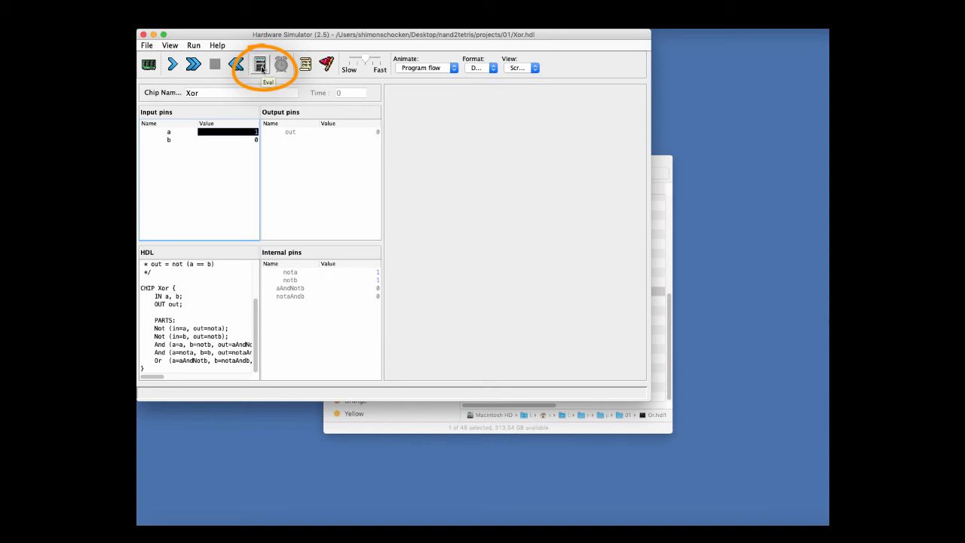
click(259, 67)
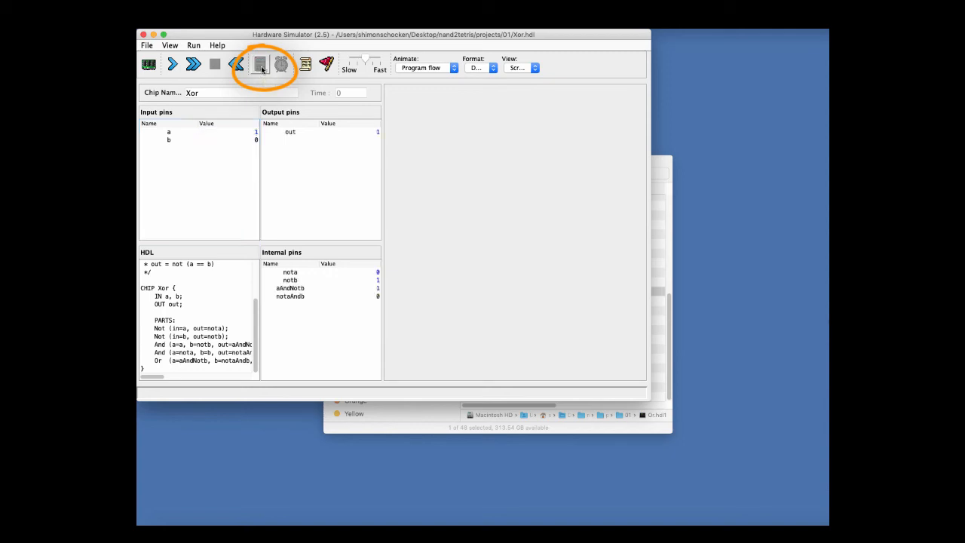